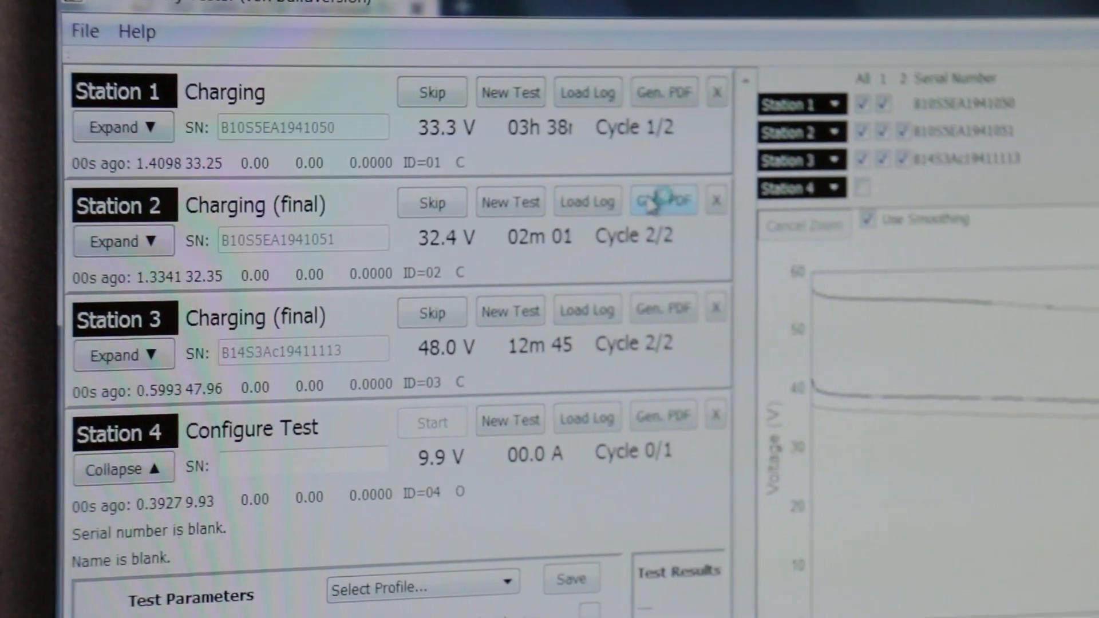
Step: Generate the Station 2 discharge test results PDF and view its capacity, energy and resistance table
left_click(663, 202)
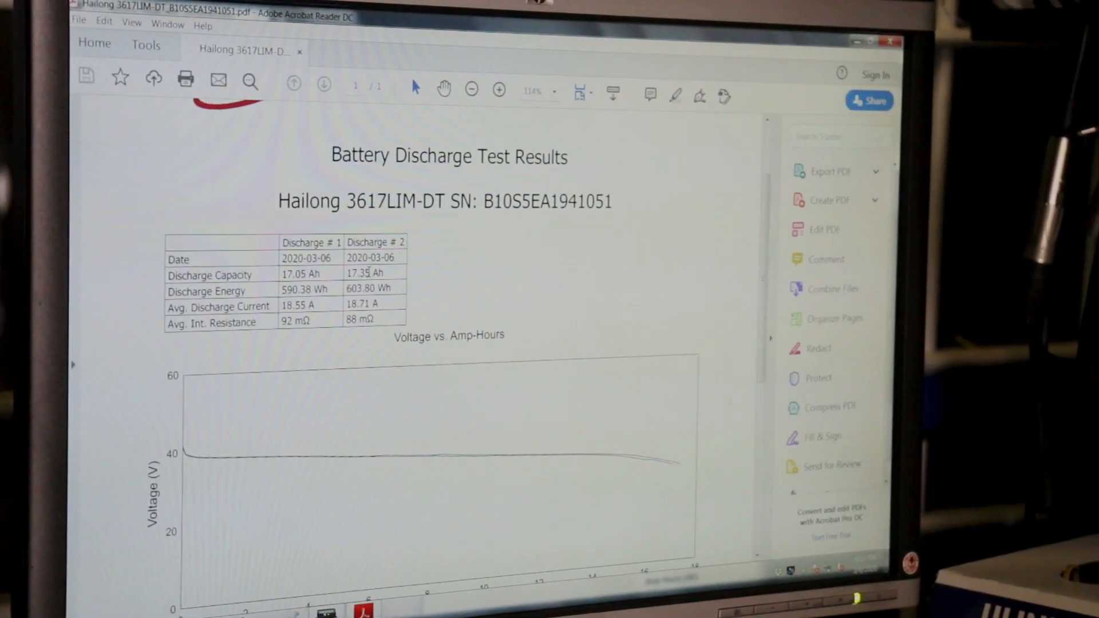
scroll("down", 3)
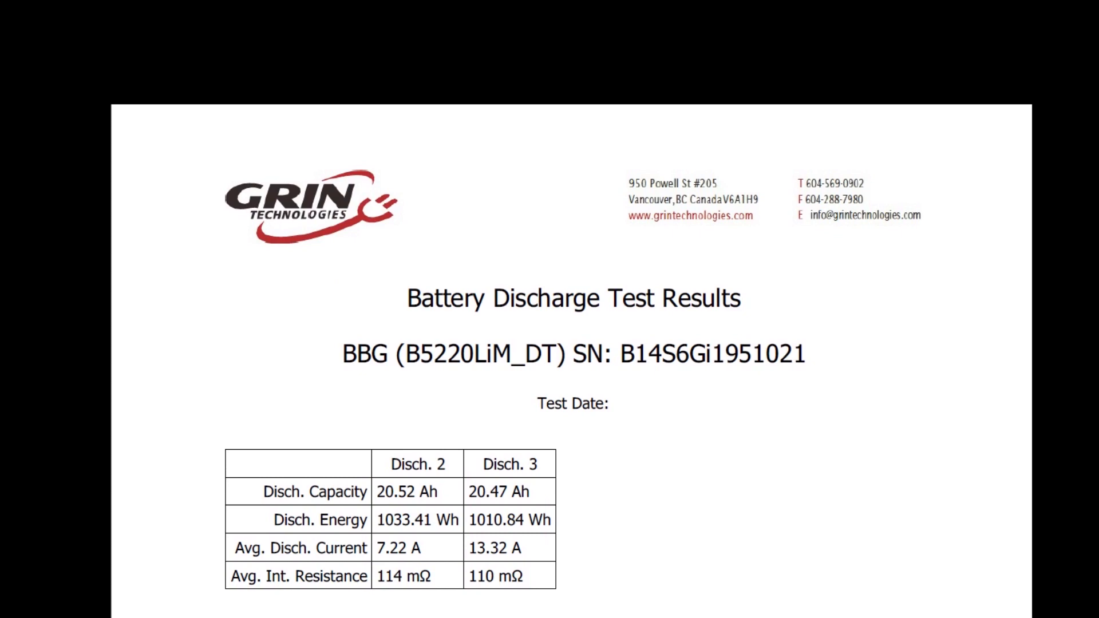
Step: Scroll through the report past the voltage vs amp-hours curve to the internal resistance plot
scroll("down", 3)
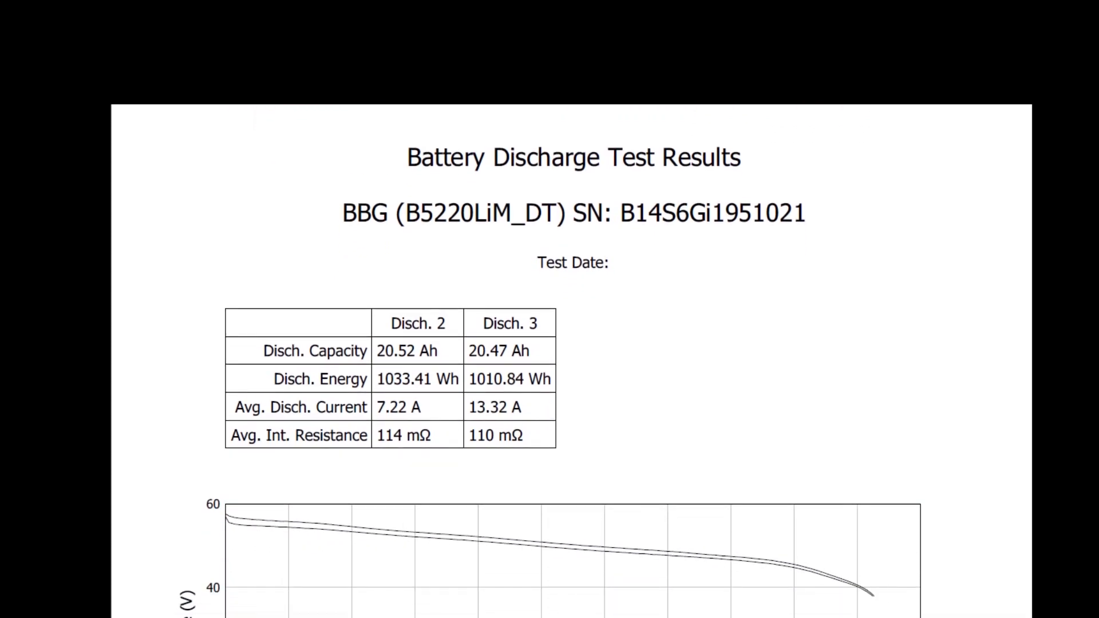
scroll("down", 3)
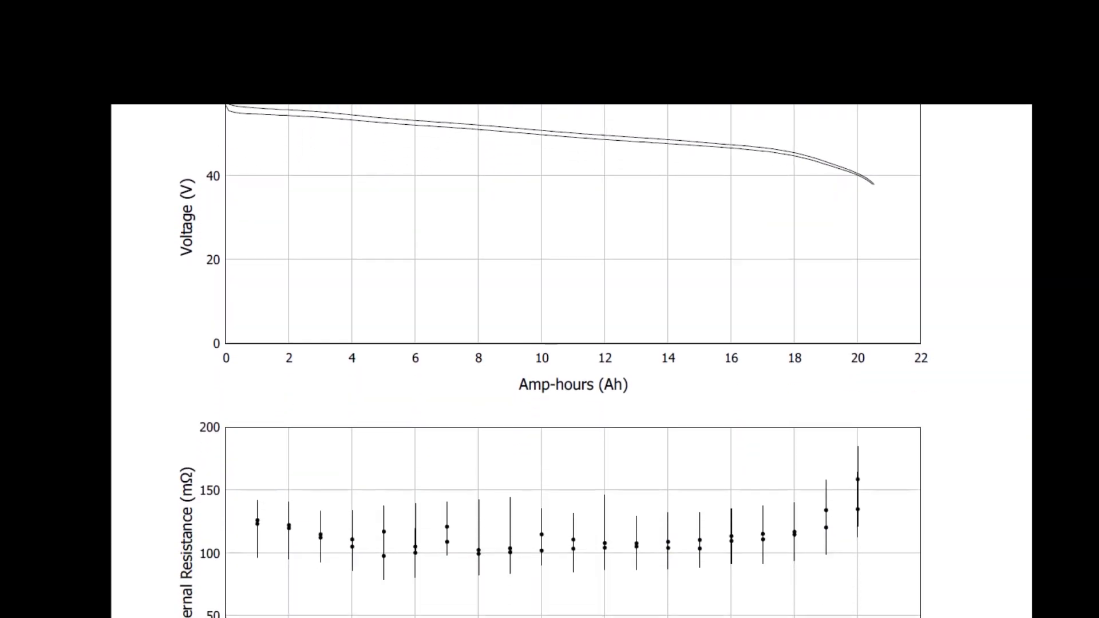
scroll("down", 3)
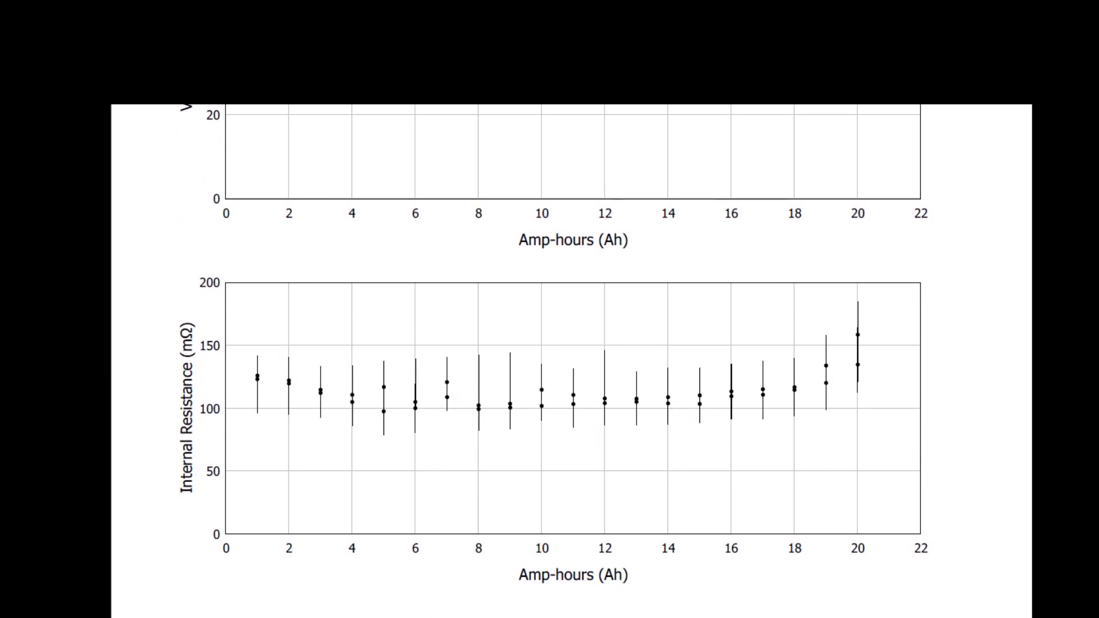